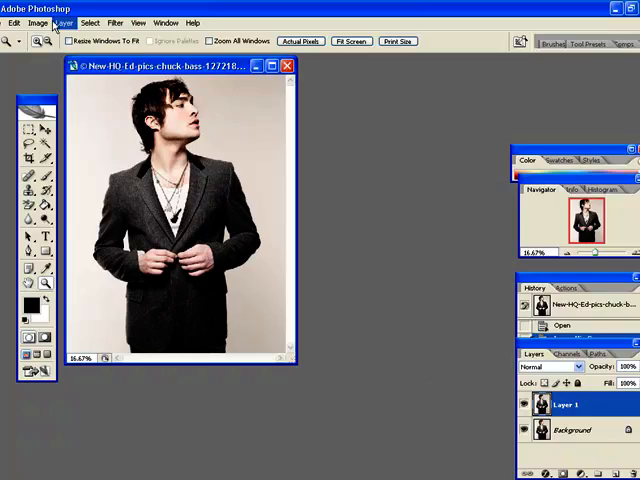
Duplicate the Background photo into a new Layer 1 above it.
left_click(64, 22)
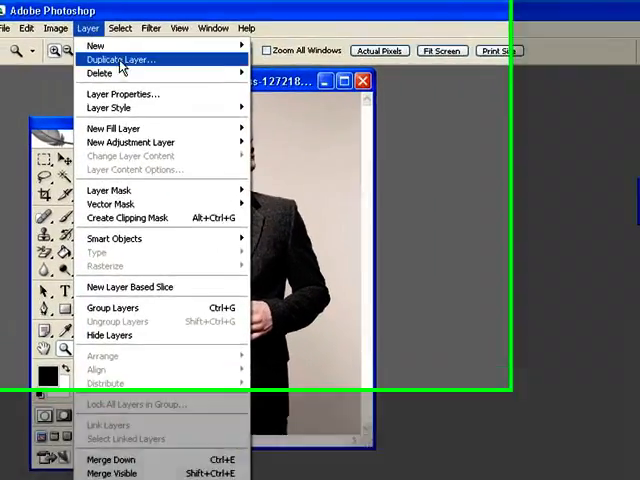
left_click(196, 34)
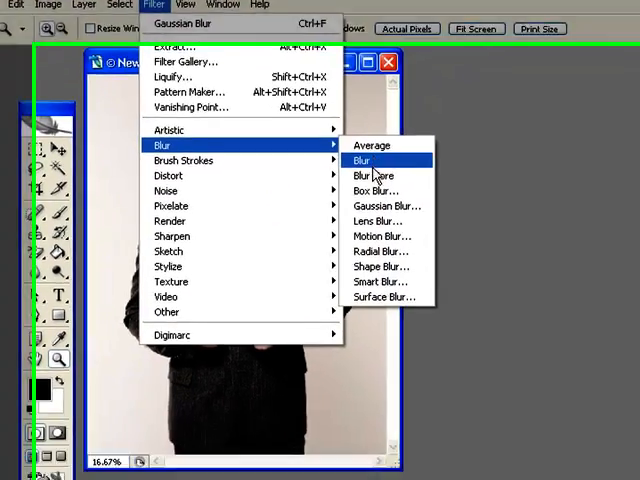
Apply a Gaussian Blur of 3.5 pixels radius to Layer 1.
left_click(386, 205)
type("3.5")
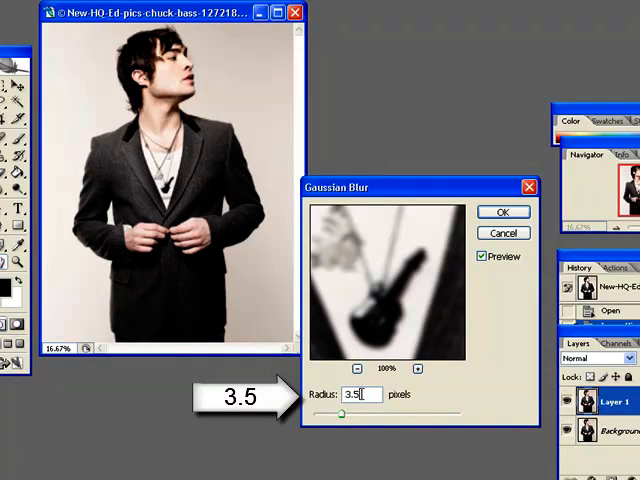
double_click(349, 394)
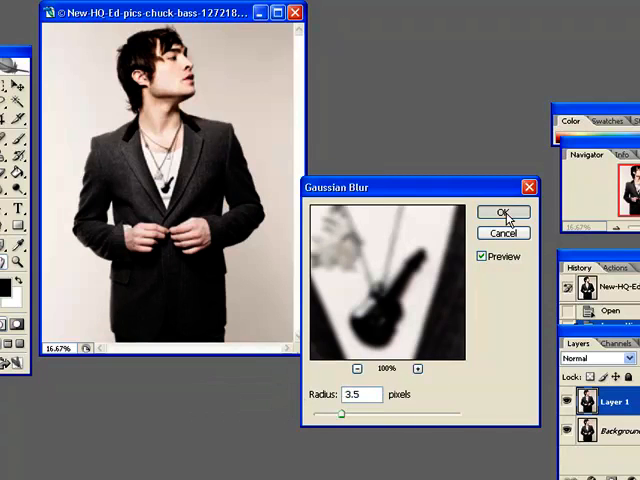
left_click(505, 212)
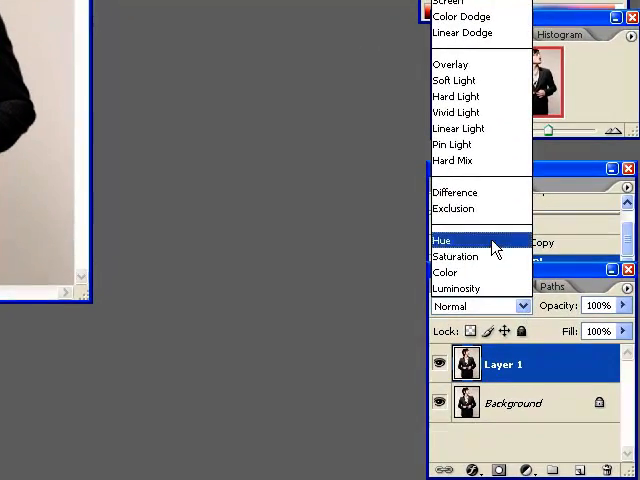
Set Layer 1 to Overlay blending and add an empty Layer 2 on top.
left_click(451, 64)
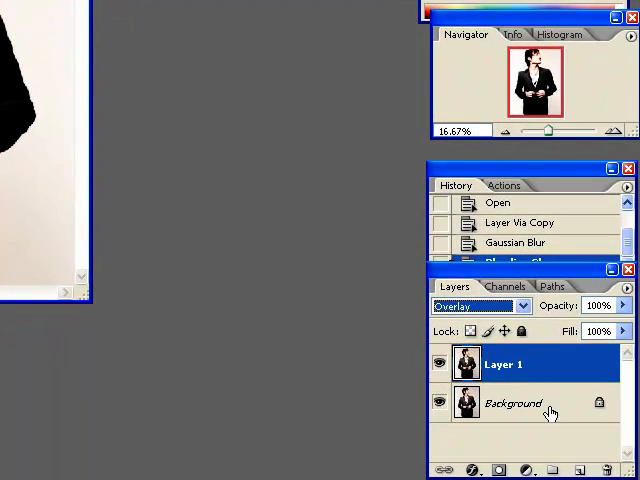
mouse_move(577, 470)
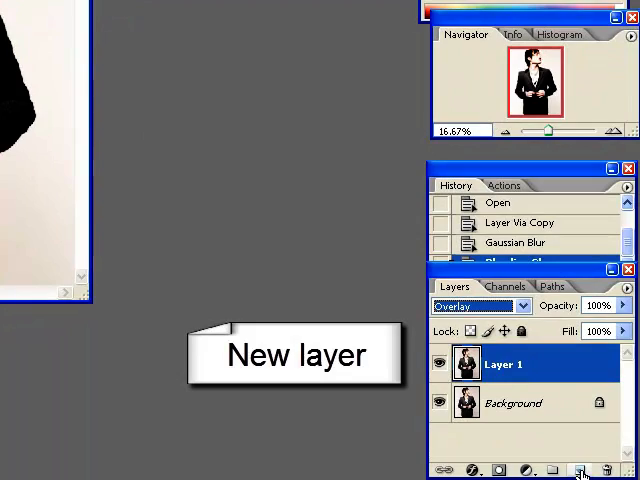
left_click(580, 470)
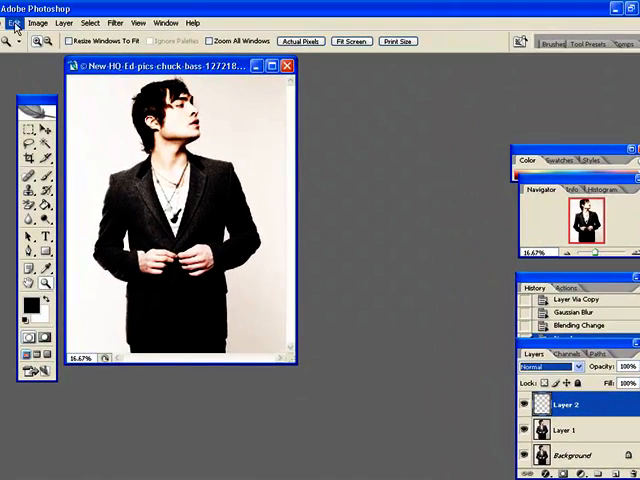
Fill Layer 2 with solid bright blue #2a00ff via Edit > Fill.
left_click(14, 22)
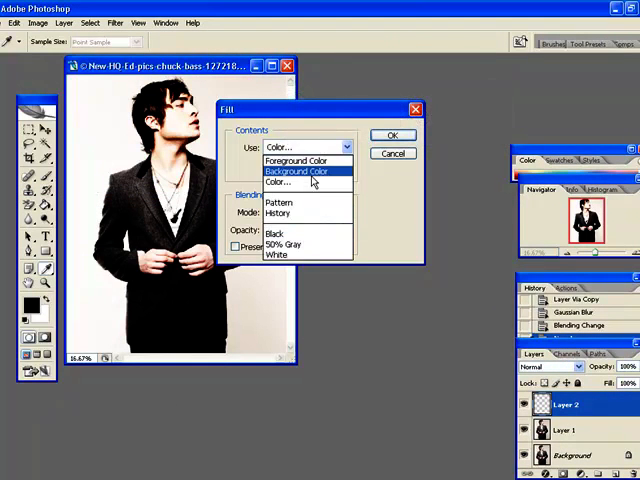
left_click(278, 181)
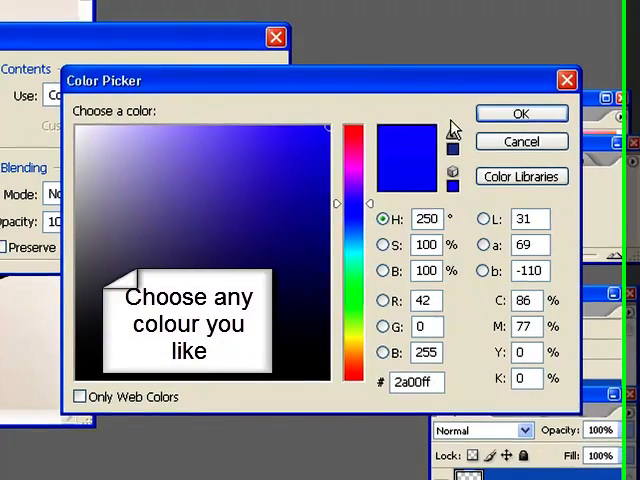
left_click(520, 113)
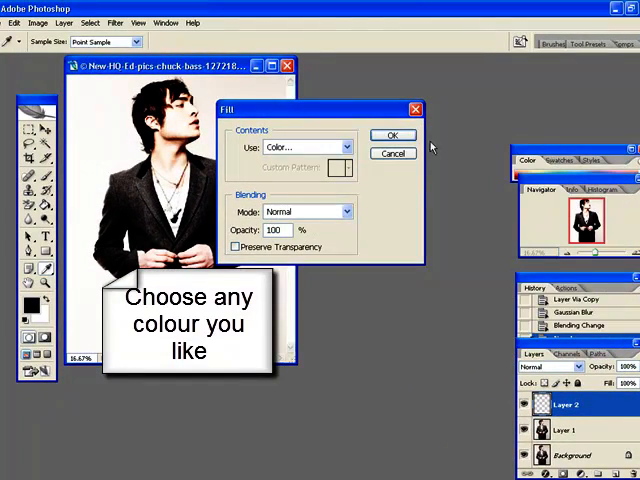
left_click(393, 135)
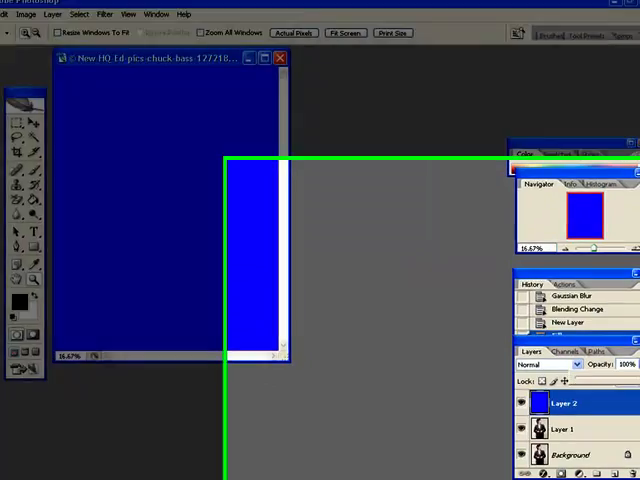
Lower the blue Layer 2's opacity to 40% for a blue-violet tint.
left_click_drag(600, 324, 585, 324)
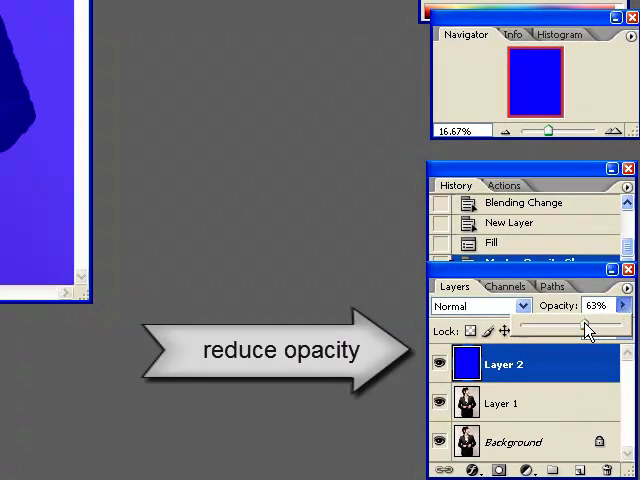
left_click_drag(588, 323, 558, 323)
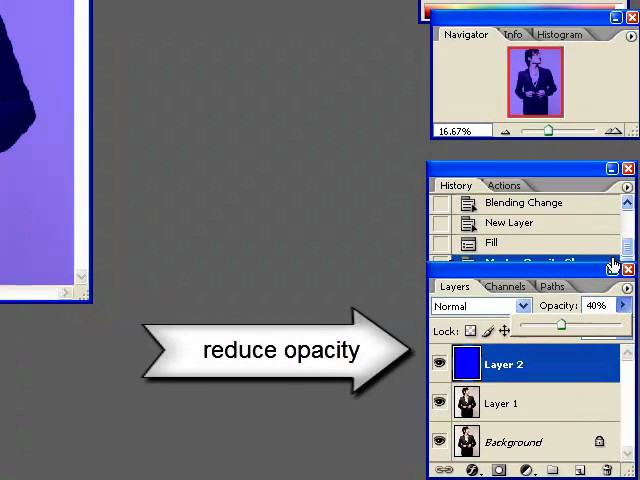